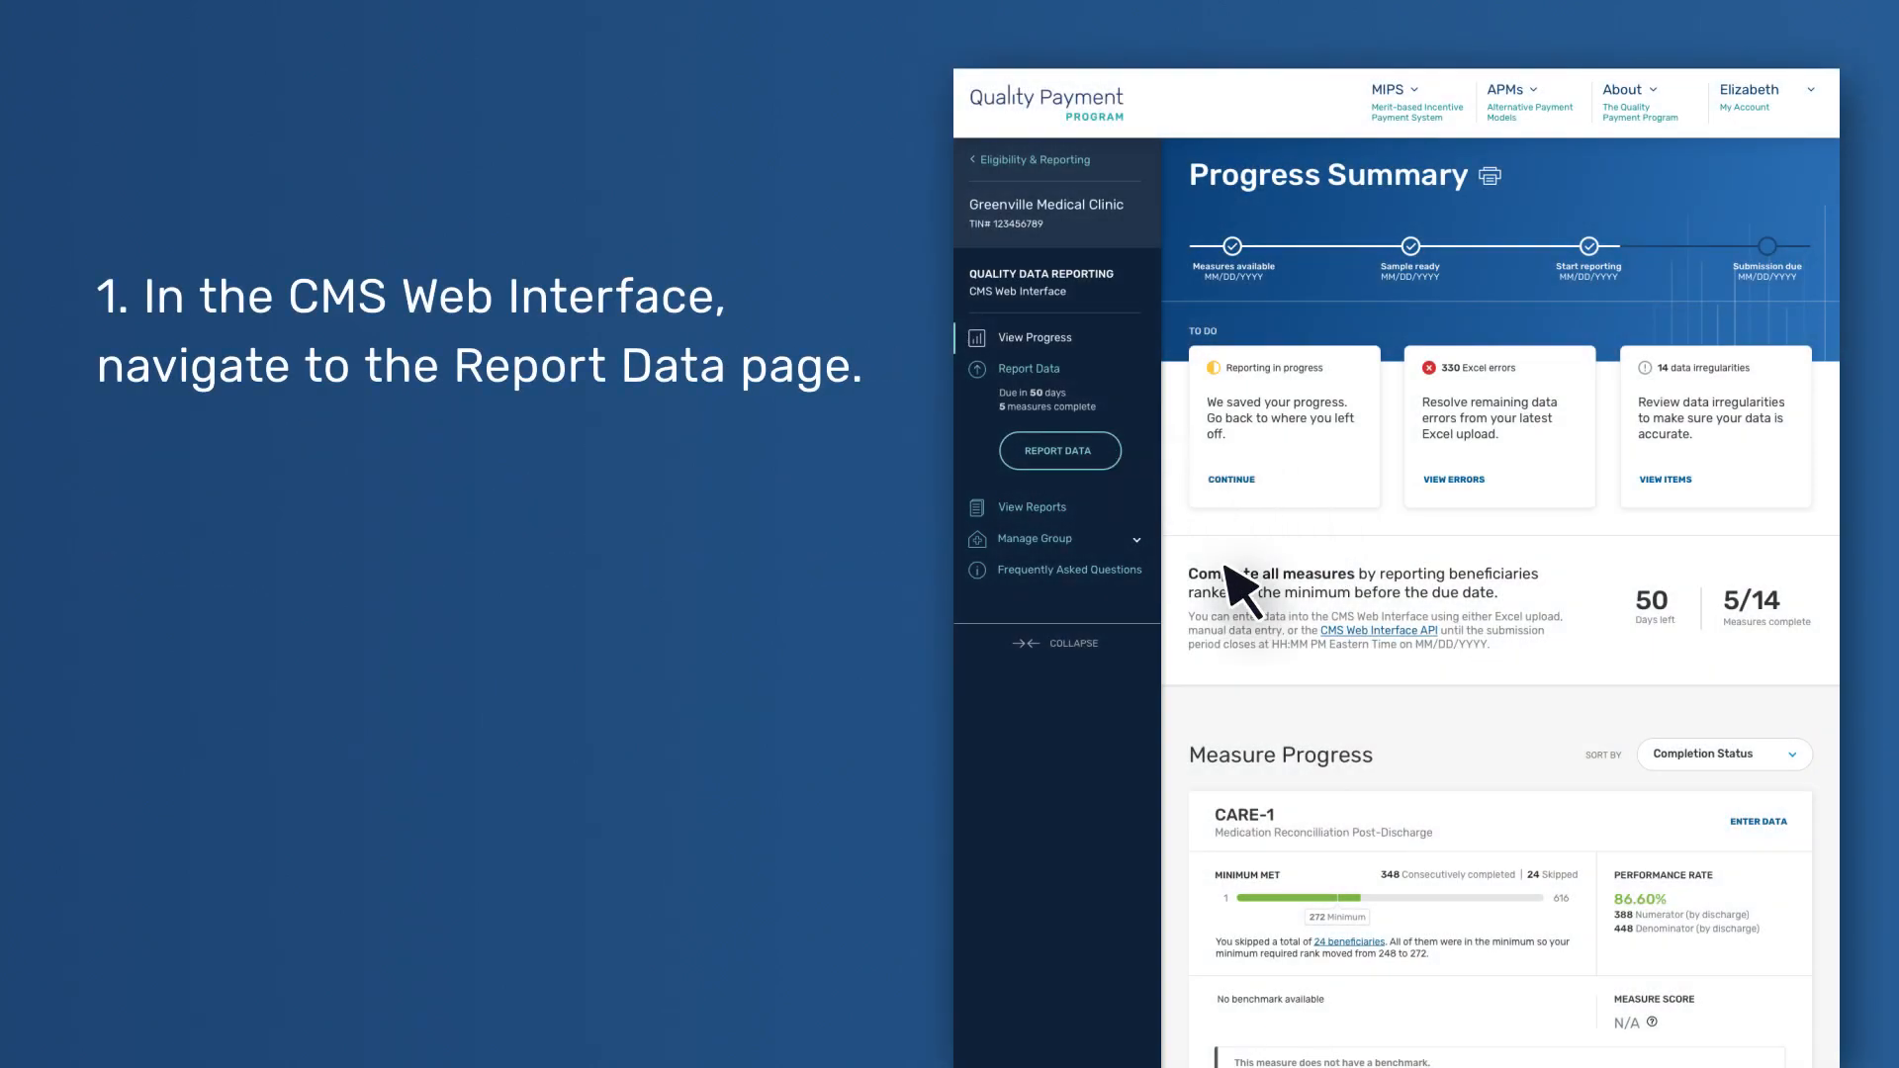
- Go from the 330 Excel errors card to Greenville Medical Clinic's Report Data page
click(1058, 449)
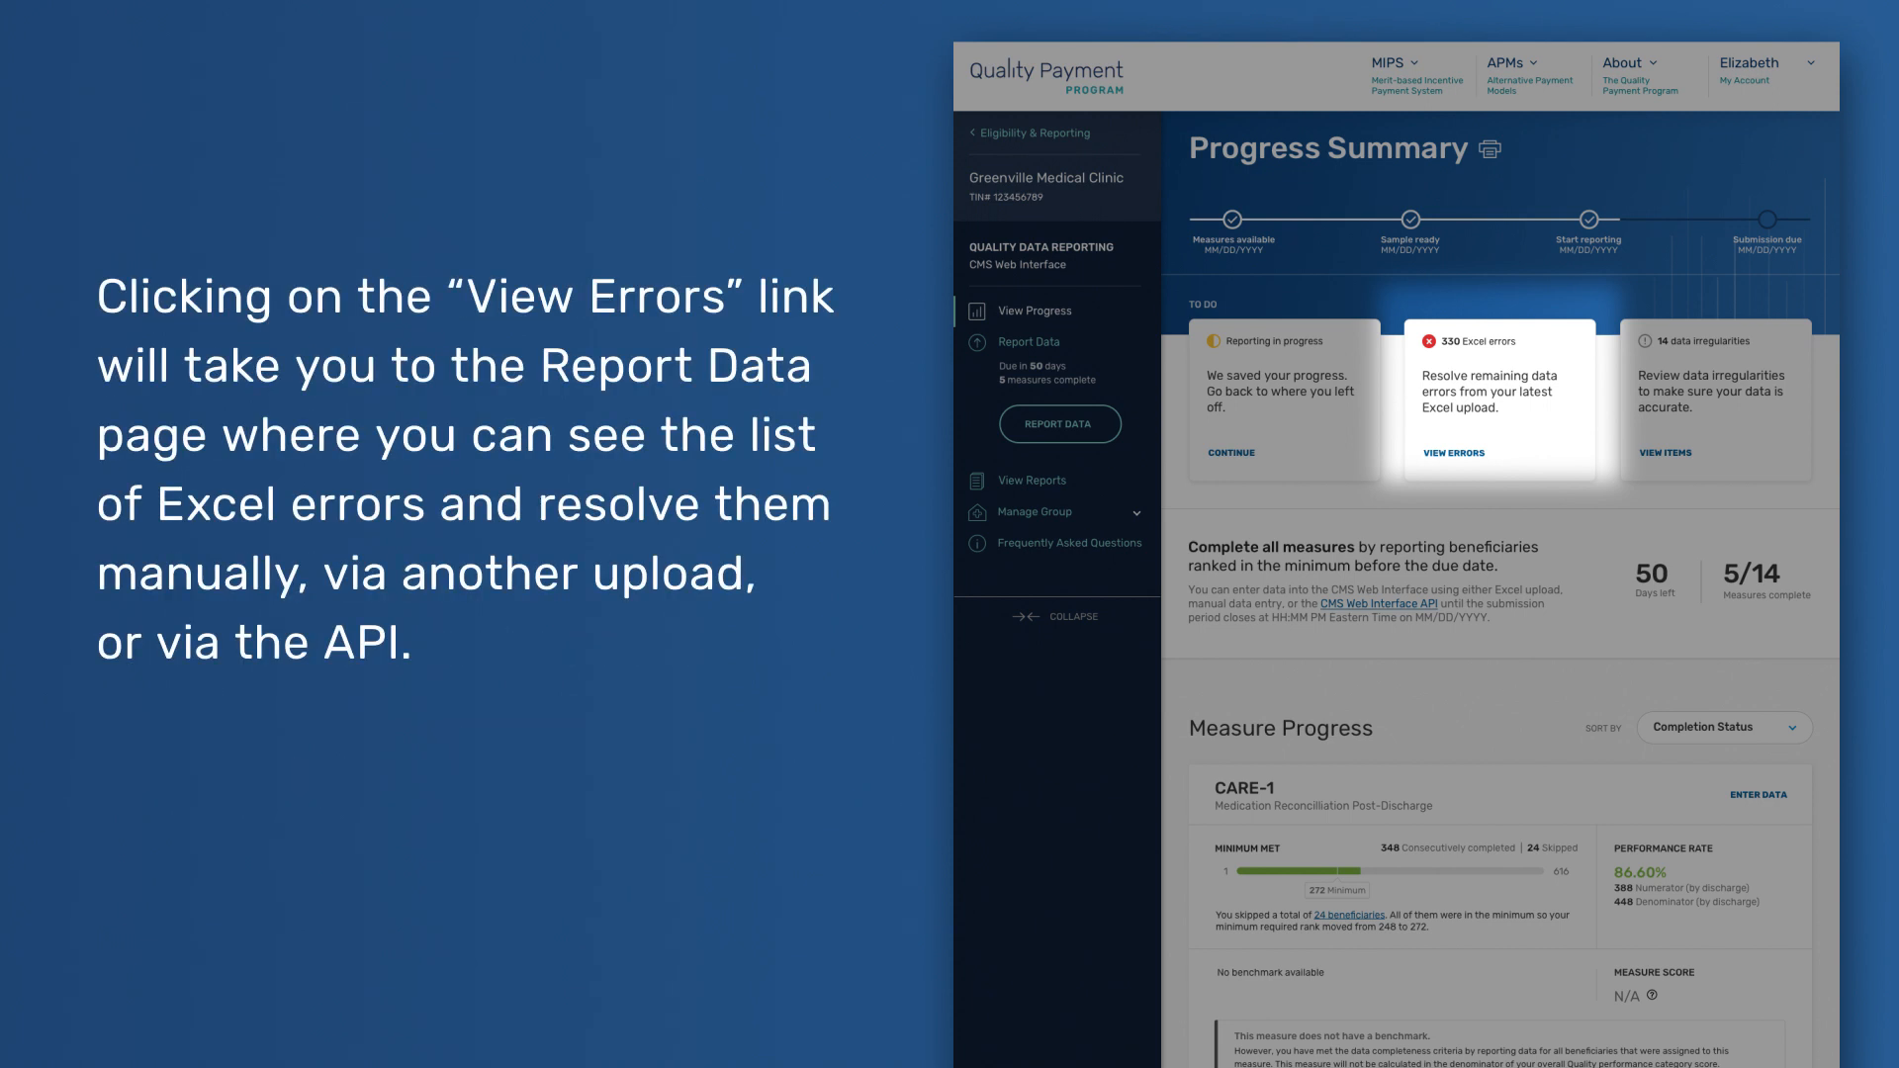
click(1453, 453)
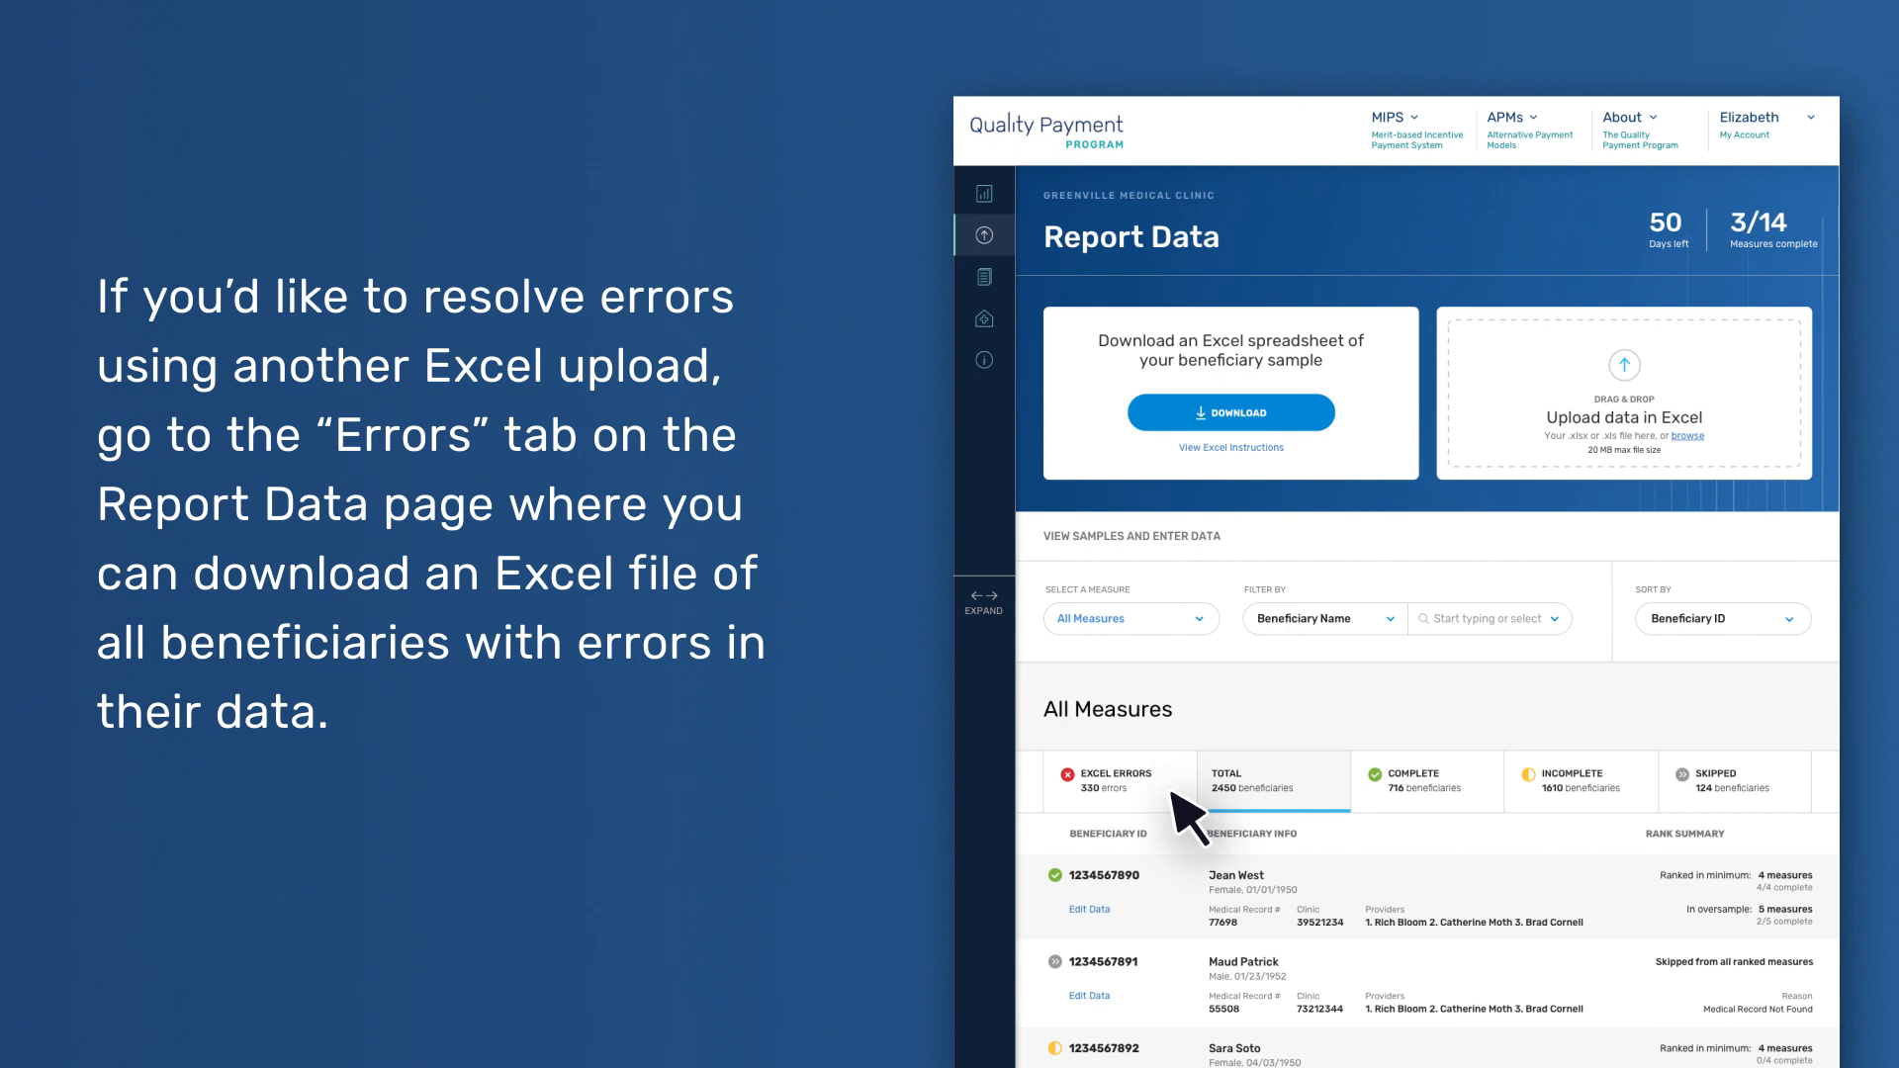
- Filter to the 330 Excel-error beneficiaries and download All_Beneficiaries_Data.xlsx with errors flagged
click(1112, 781)
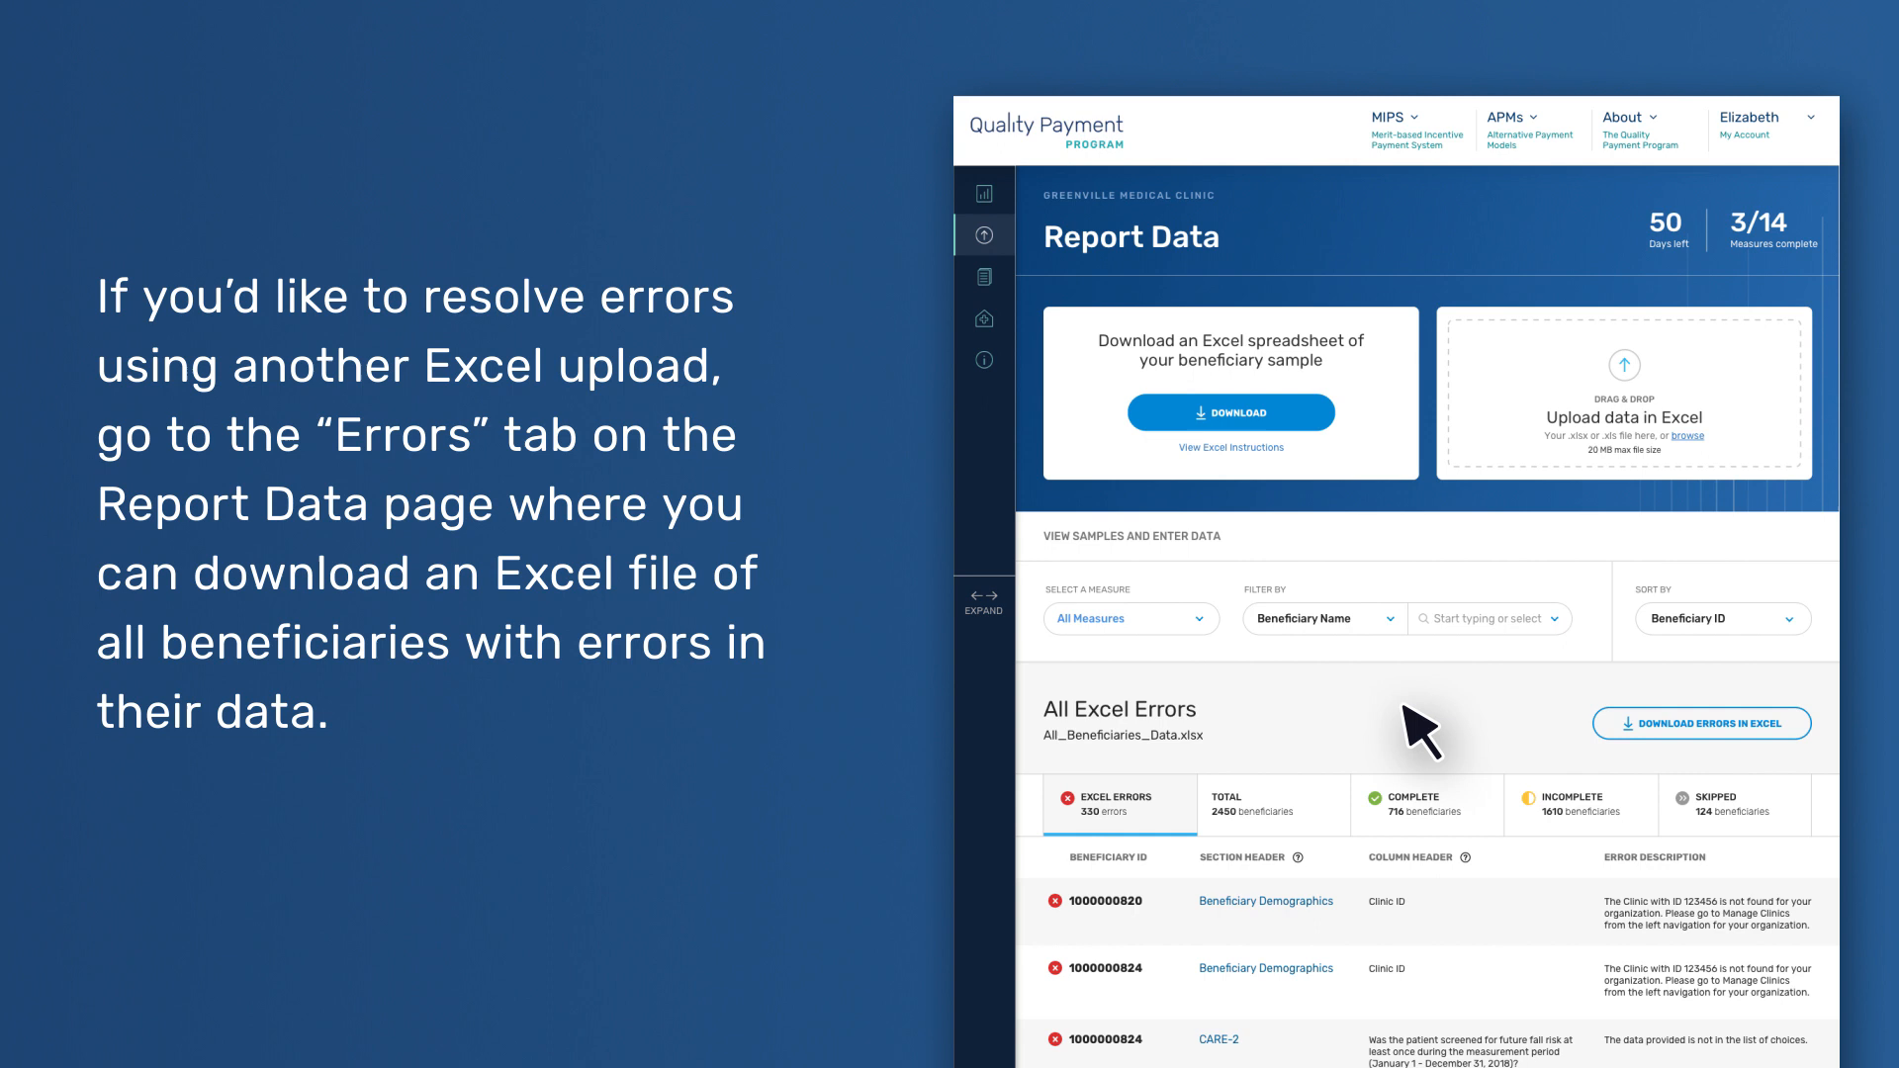
mouse_move(1701, 723)
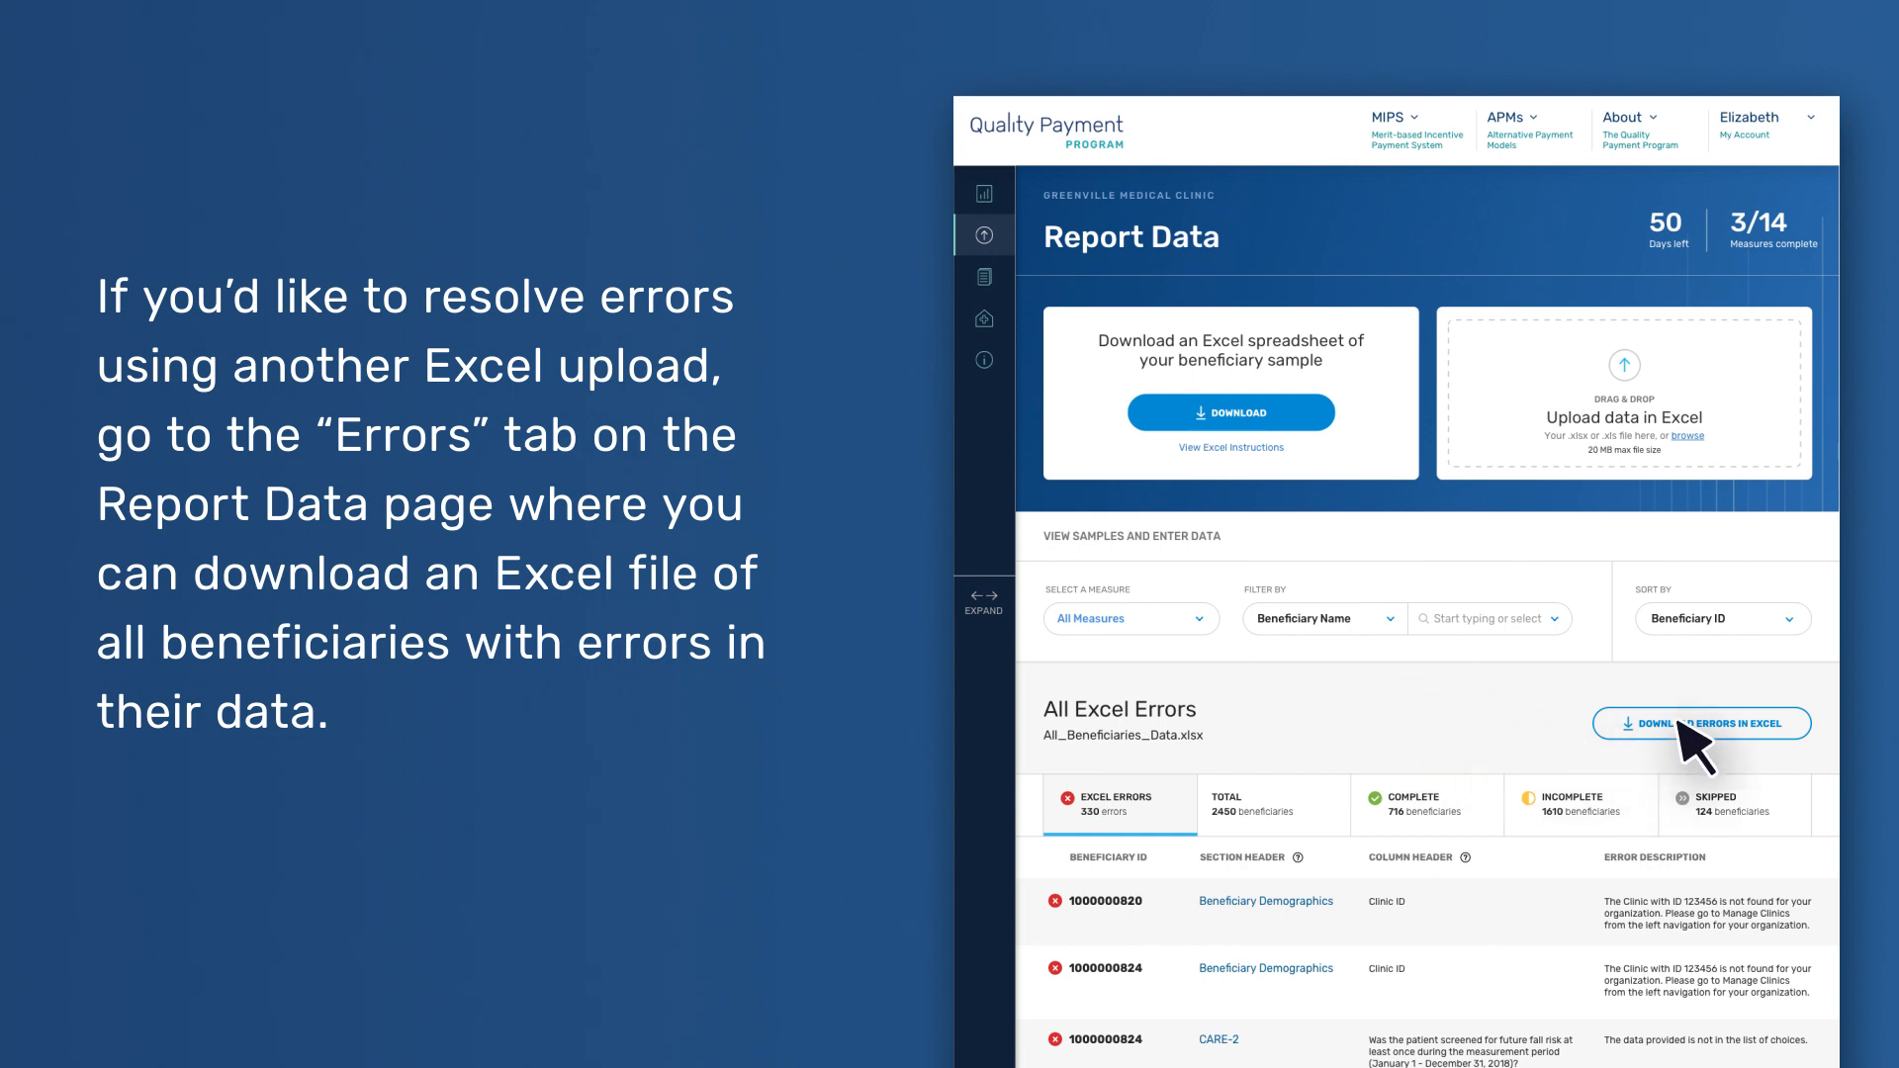
click(1700, 723)
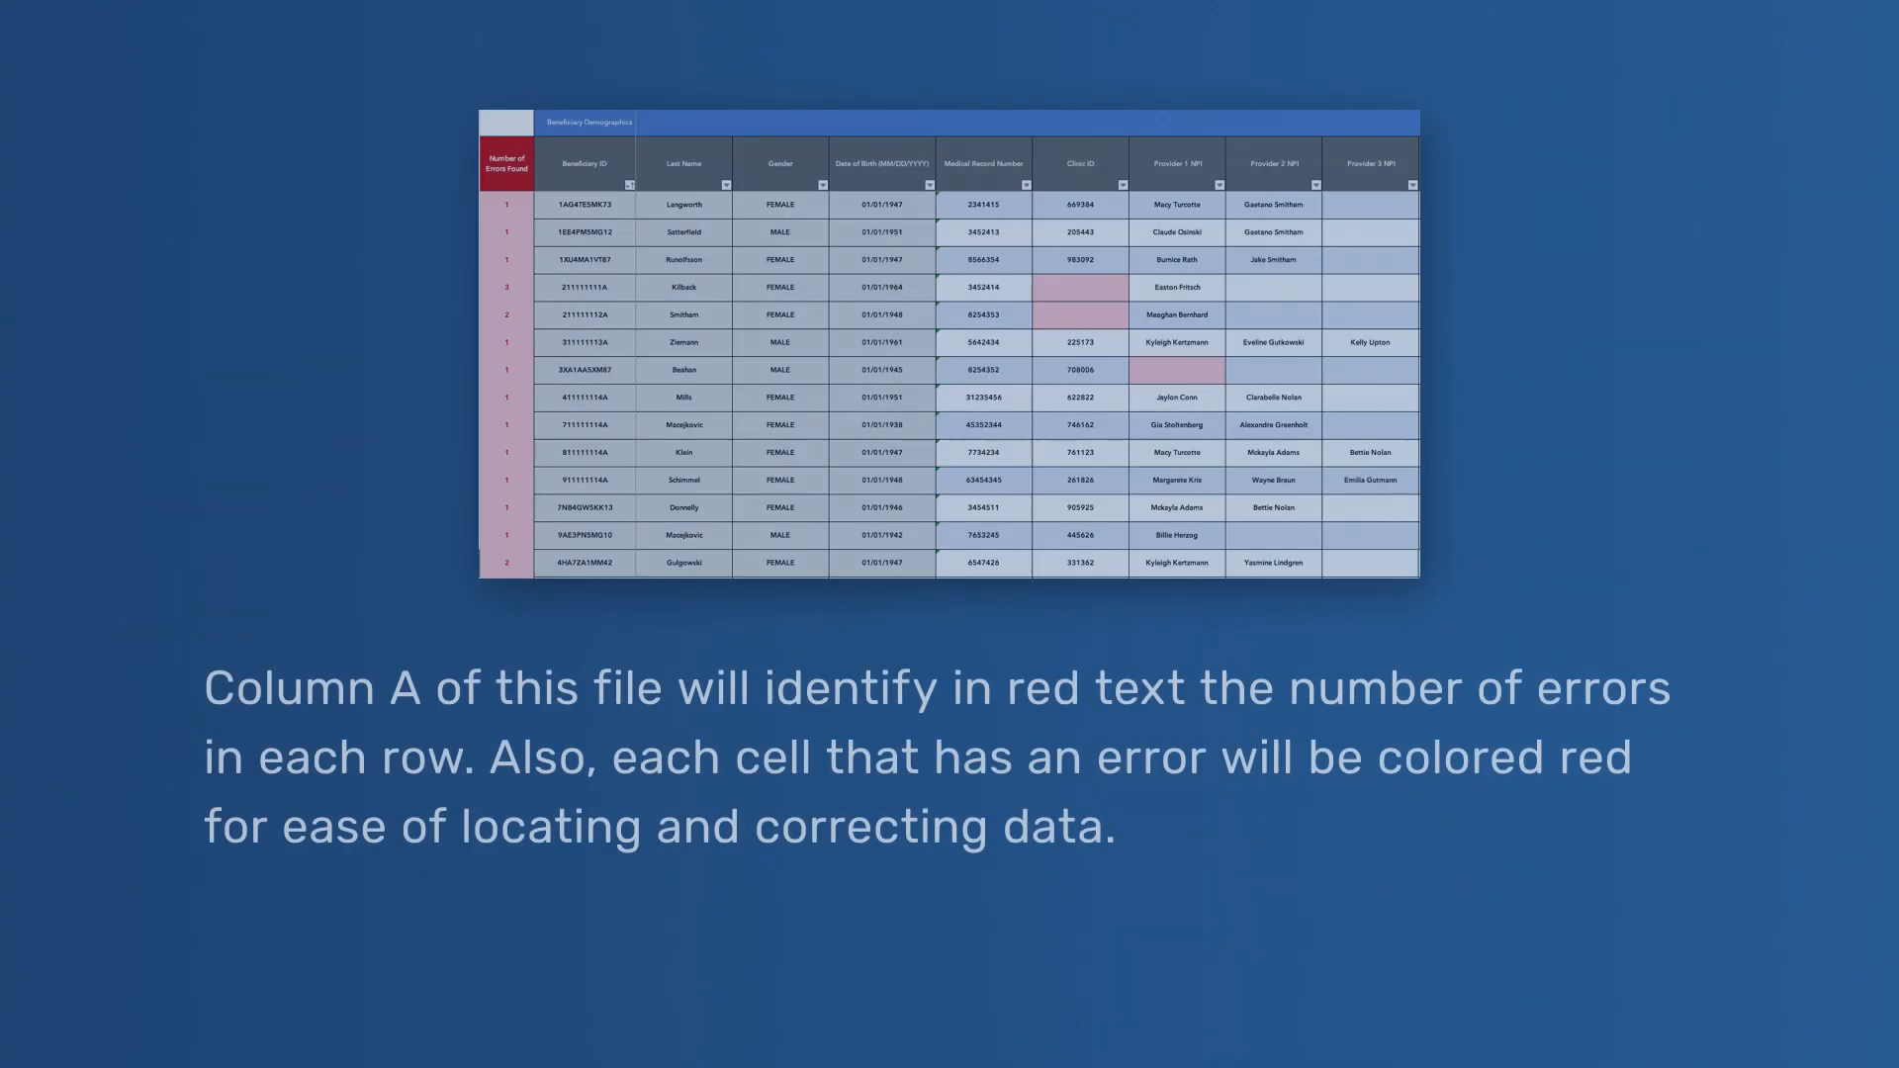